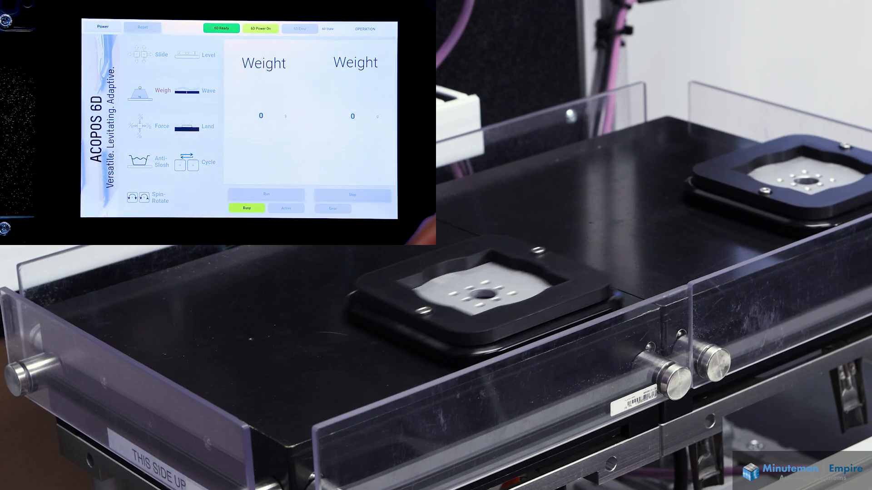
Start the Weigh demo so both movers read live weights (-15 and -32)
{"action": "left_click", "coordinate": [267, 194]}
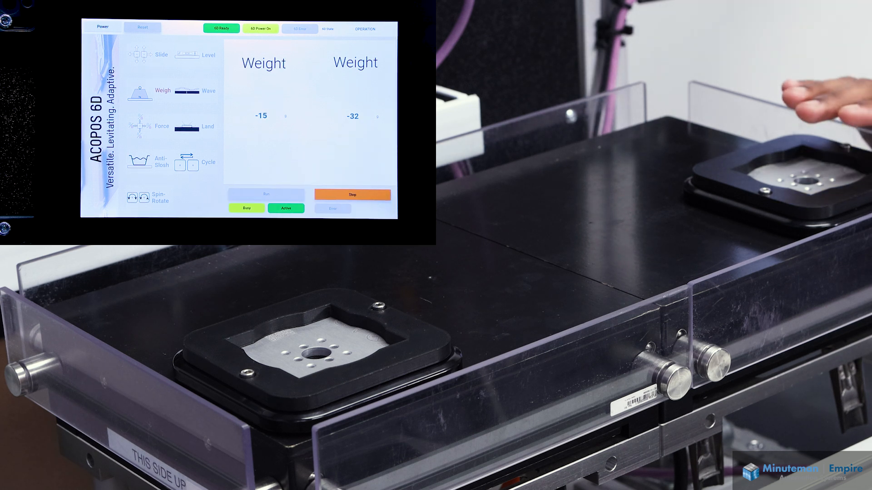